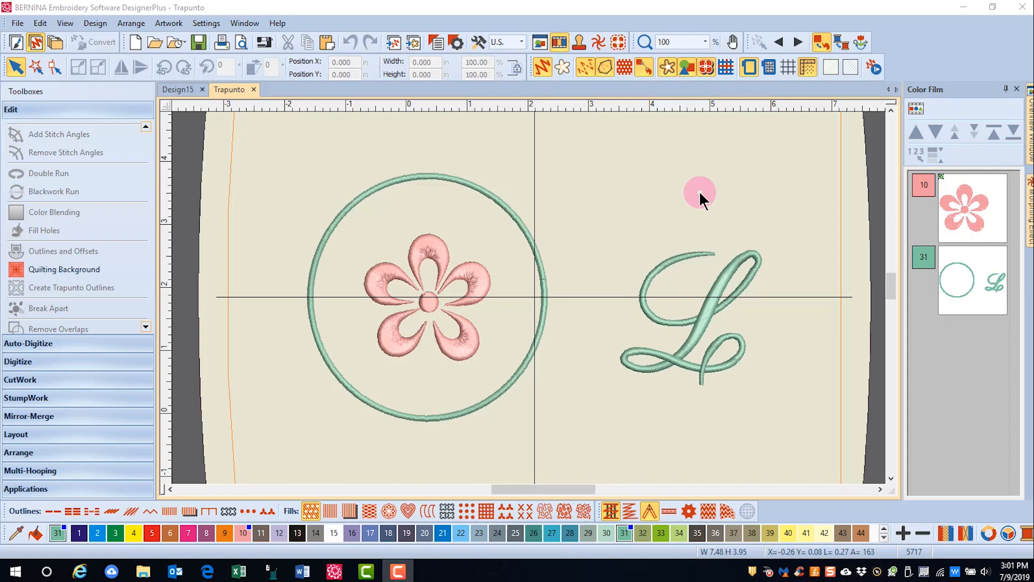
mouse_move(56, 308)
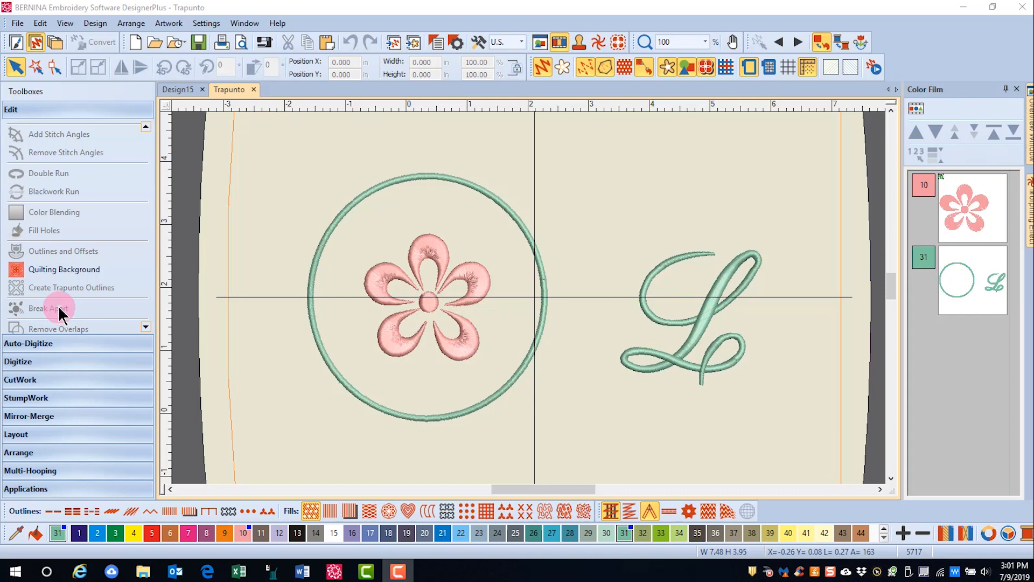
- Select the pink flower design on the canvas
left_click(428, 264)
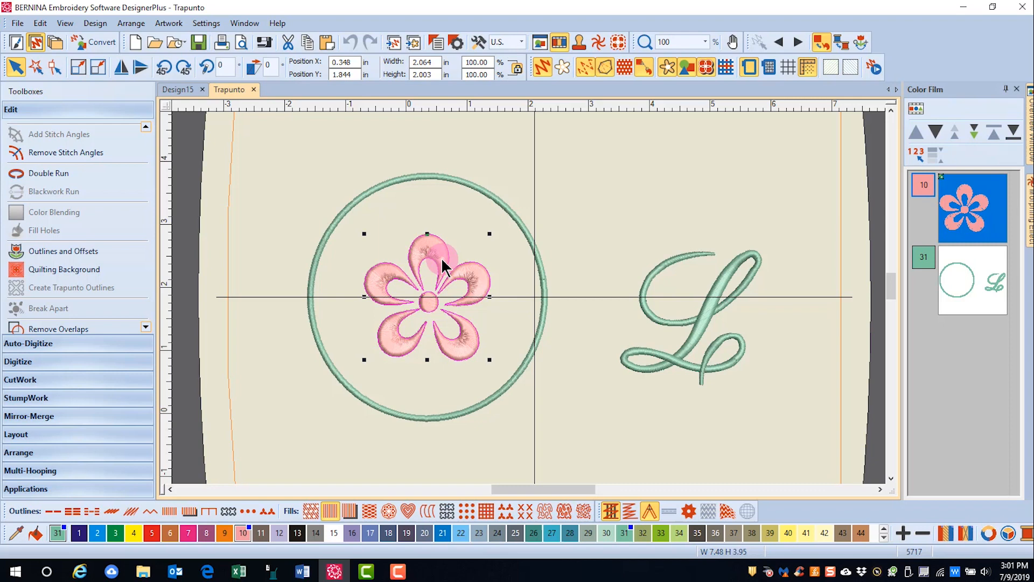
mouse_move(187, 317)
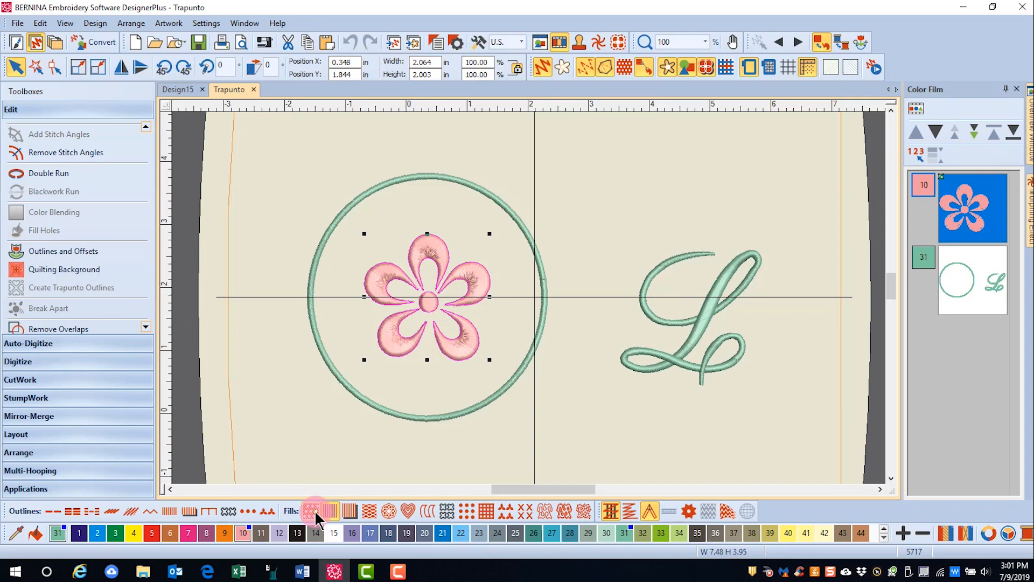
mouse_move(348, 514)
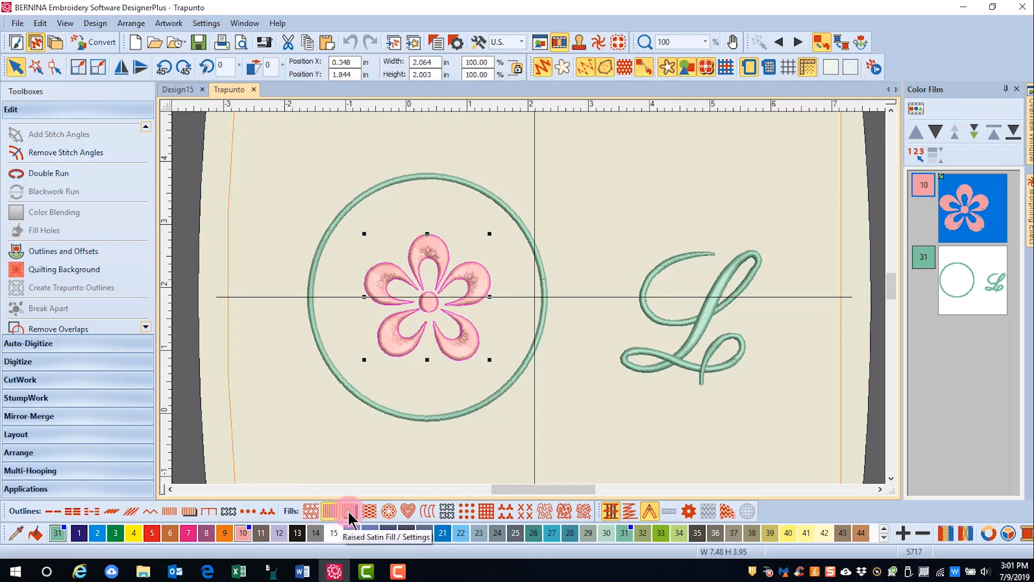
mouse_move(348, 511)
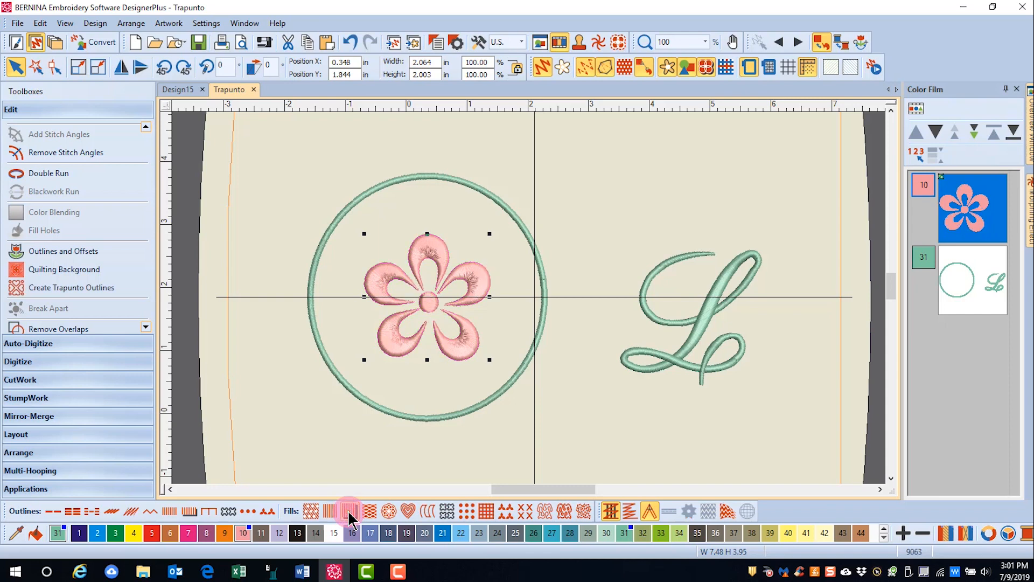
mouse_move(58, 328)
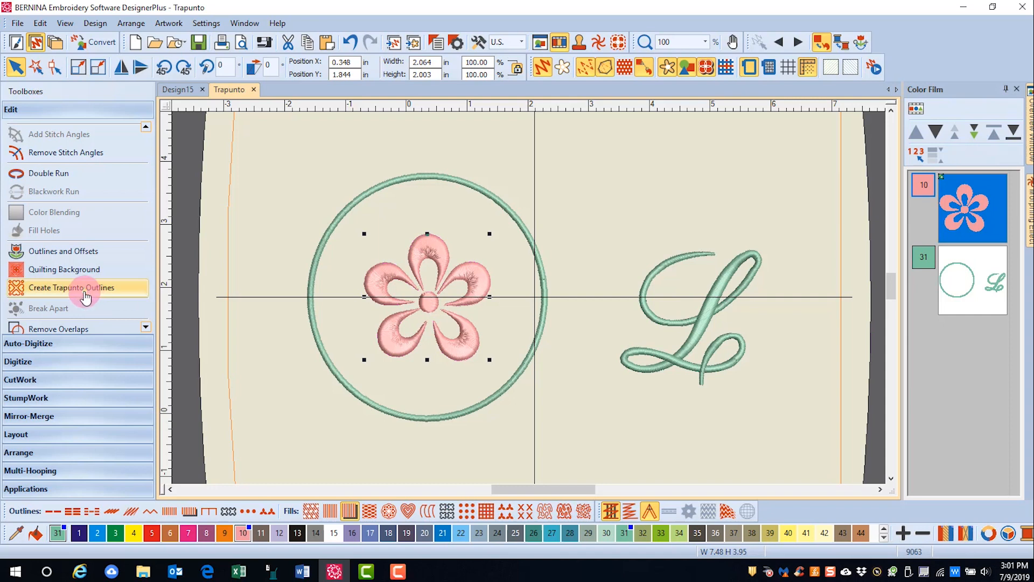
- Create a Triple-stitch trapunto outline around the flower
left_click(74, 287)
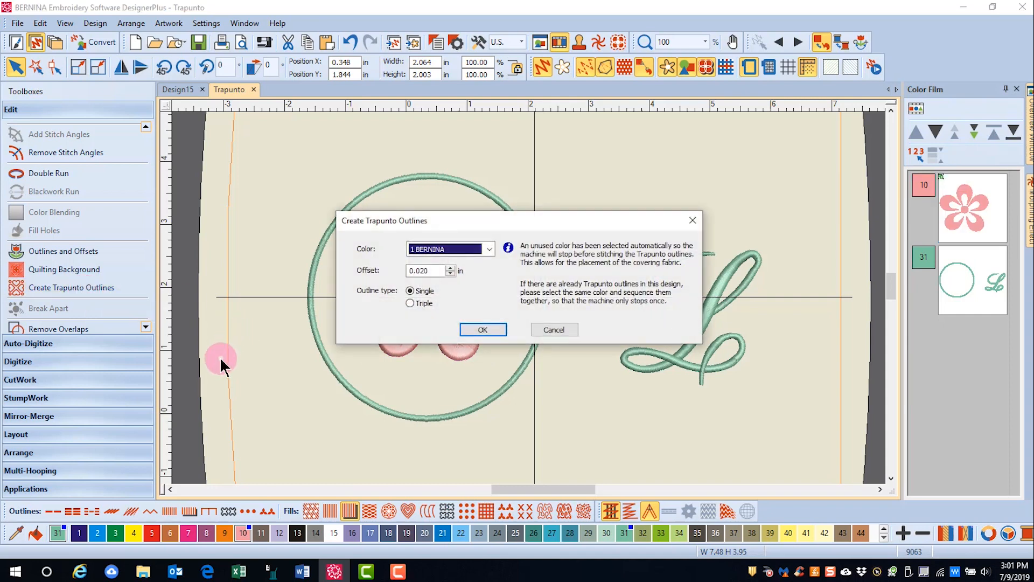
mouse_move(568, 320)
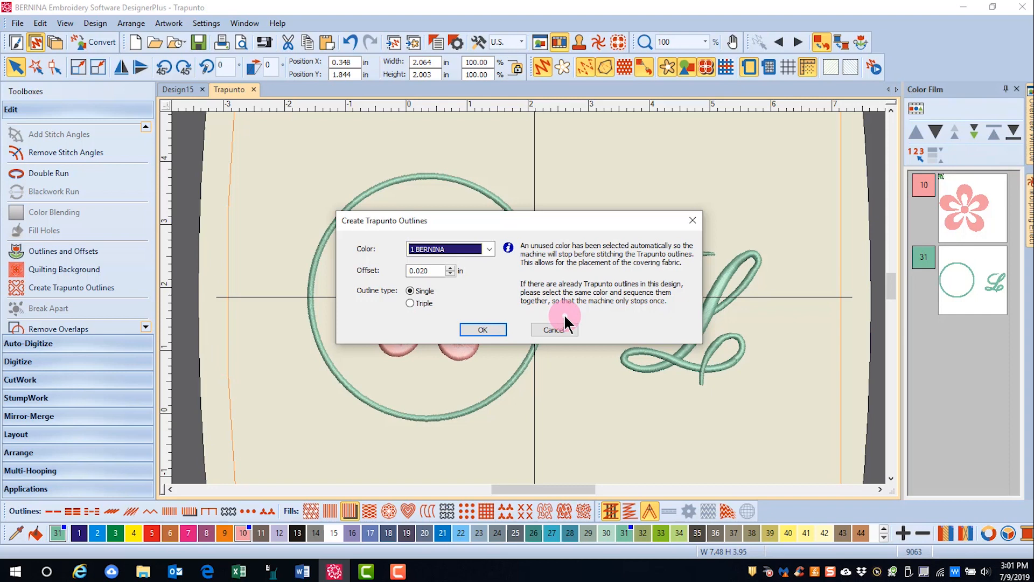
mouse_move(453, 276)
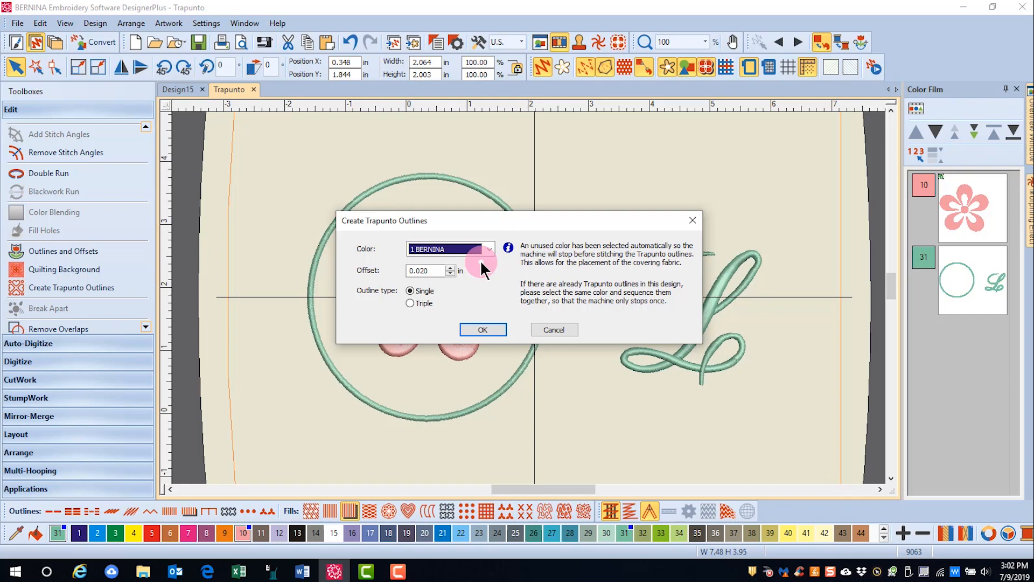
mouse_move(454, 291)
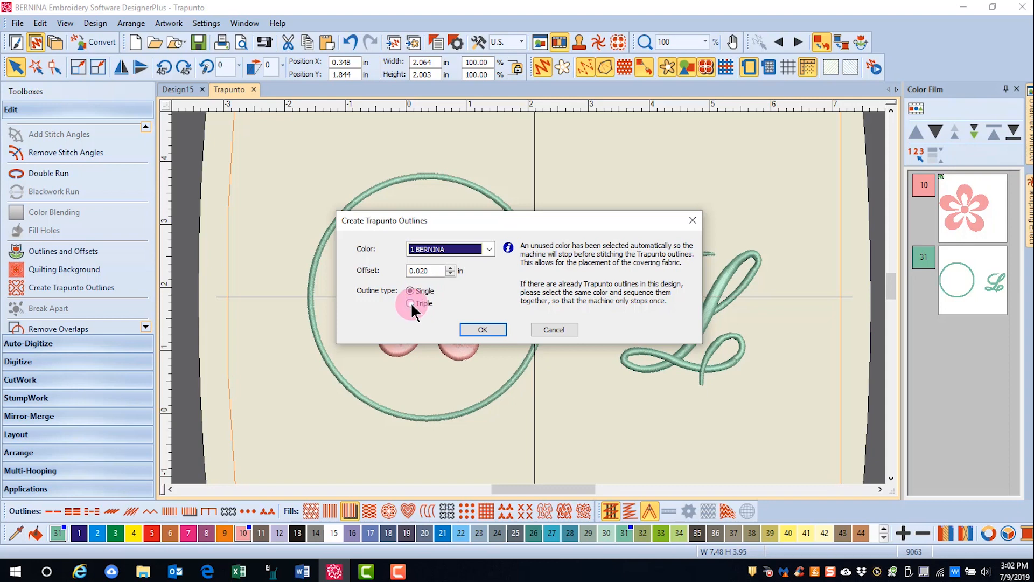
left_click(410, 304)
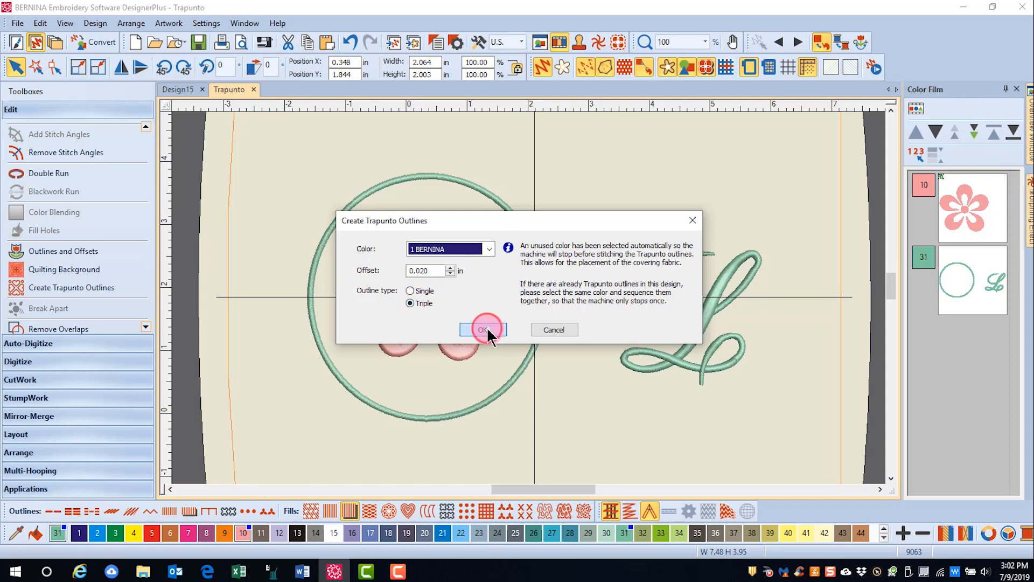
left_click(482, 330)
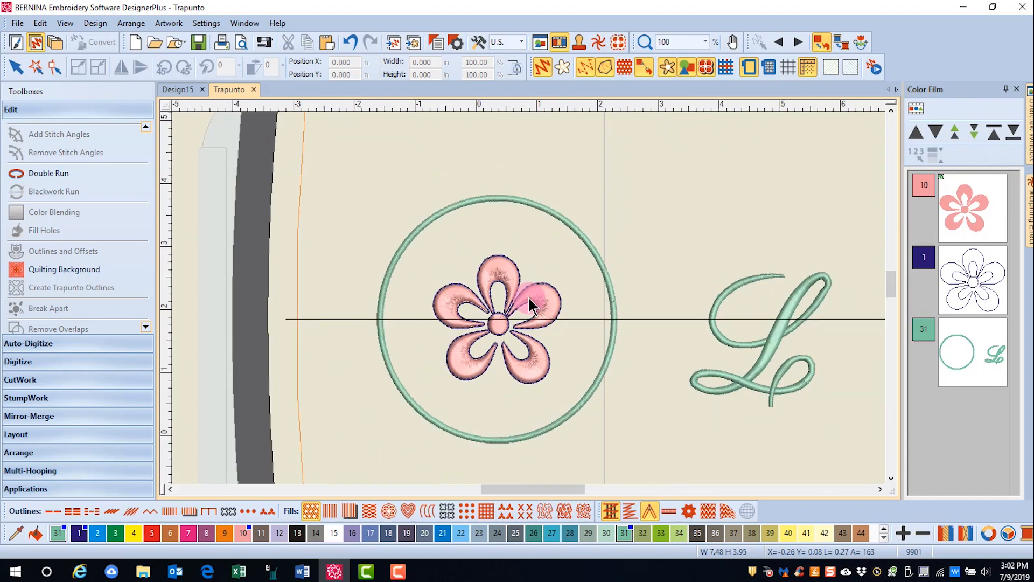
- Select the green circle and give it a Raised Satin Outline
left_click(500, 200)
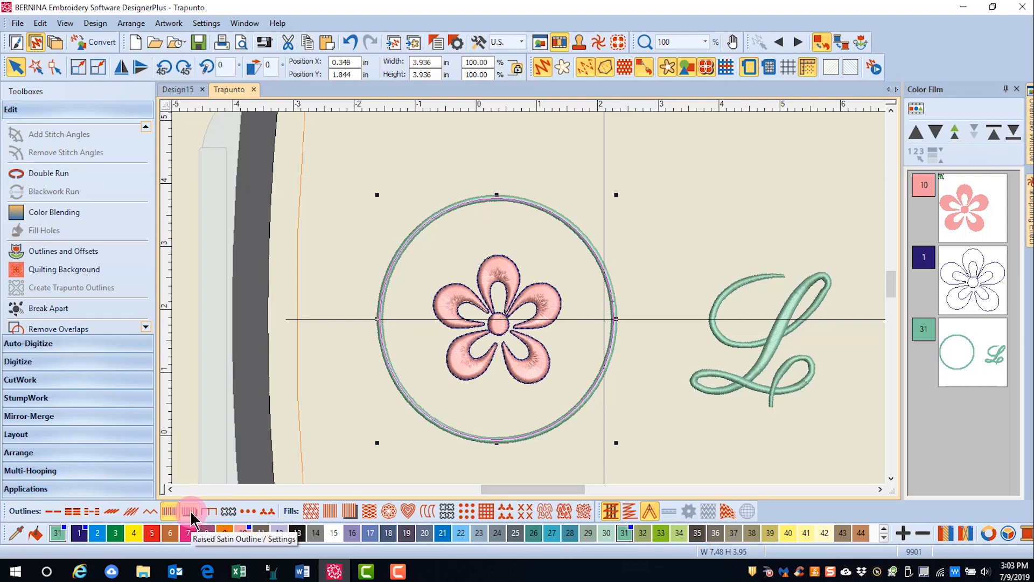
left_click(188, 511)
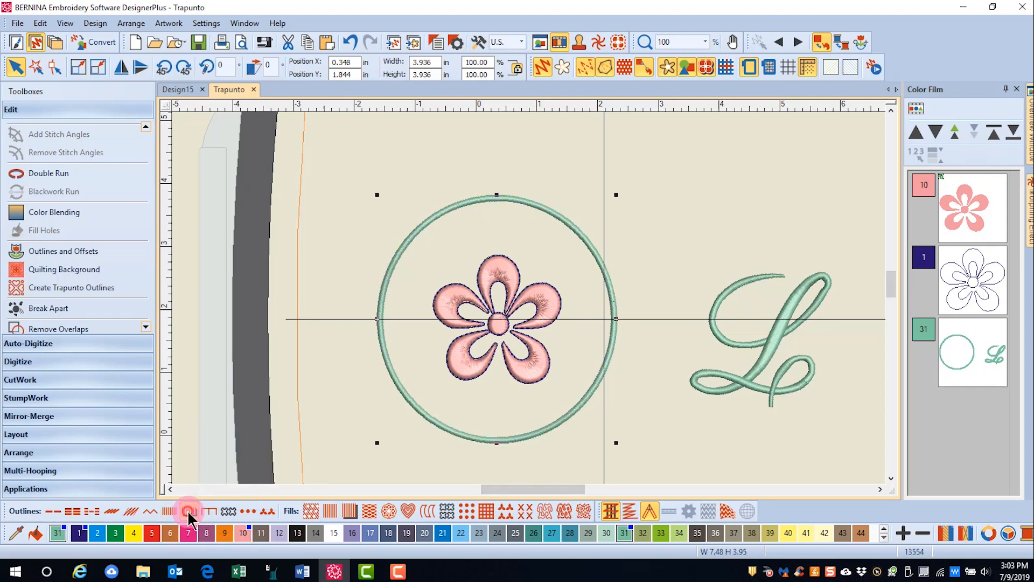
mouse_move(76, 292)
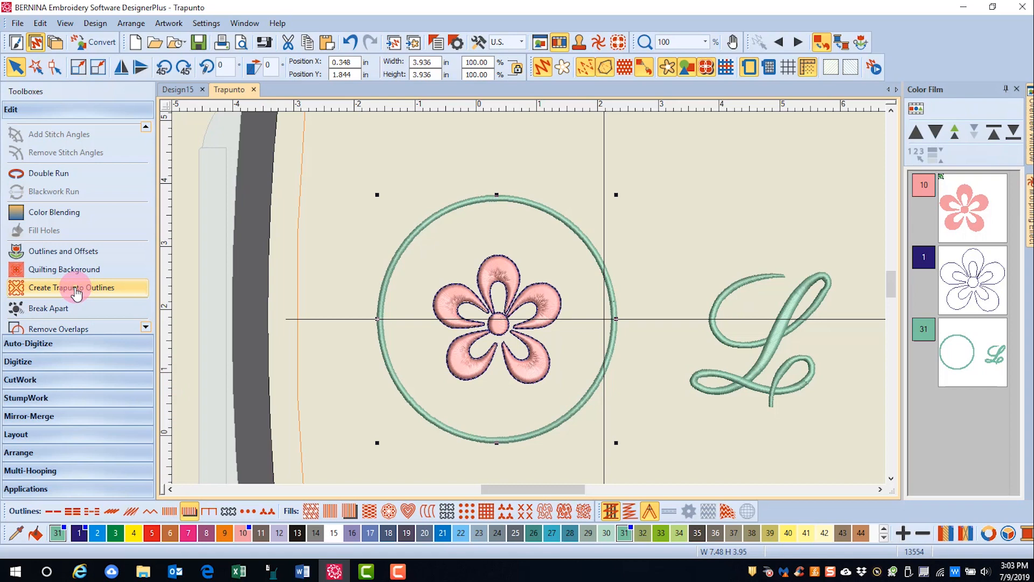
left_click(75, 287)
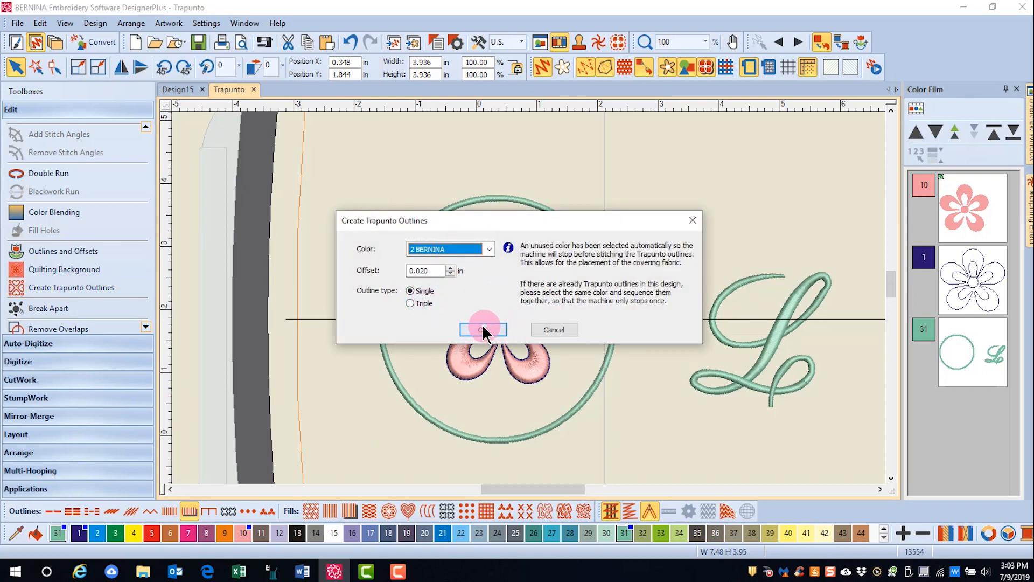
- Confirm a Single trapunto outline in color 2 around the circle
left_click(482, 330)
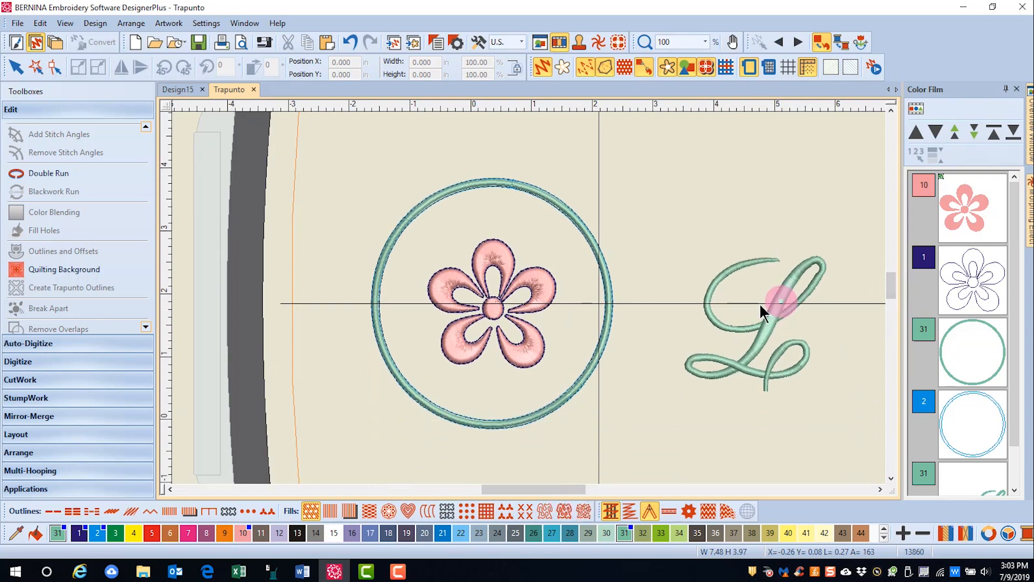
- Break the script L apart from the circle and select it alone
left_click(772, 323)
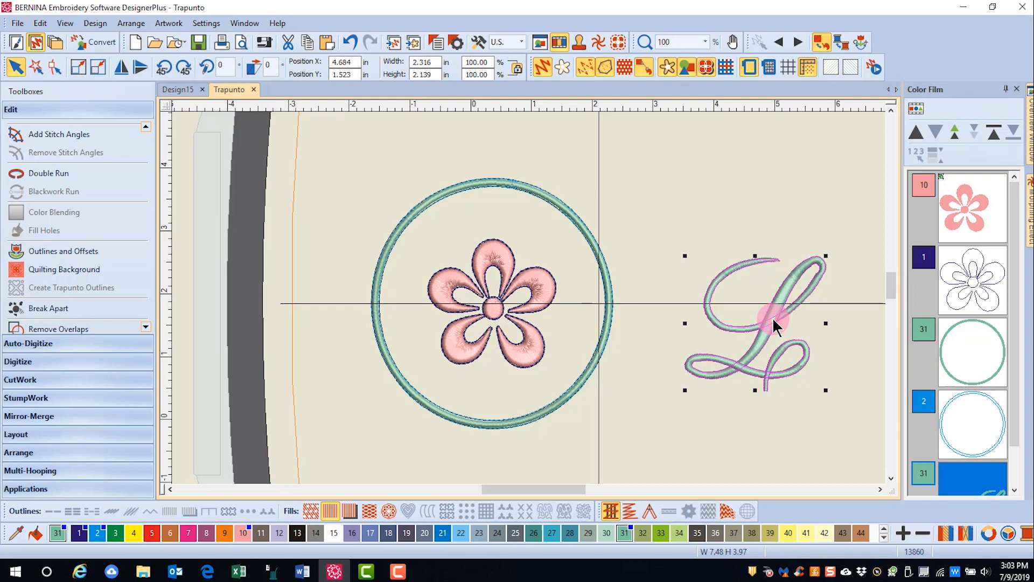
mouse_move(783, 319)
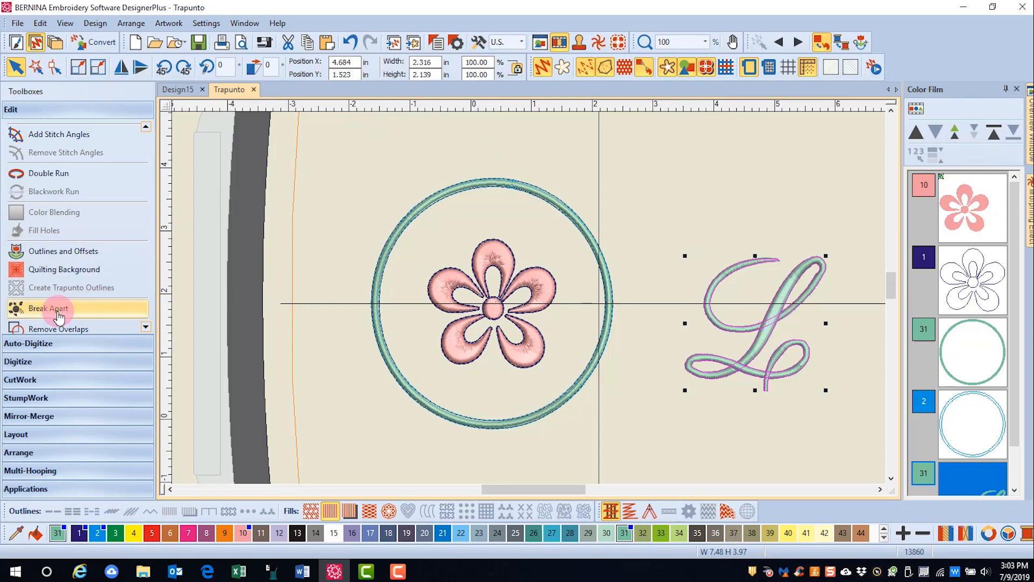
left_click(49, 308)
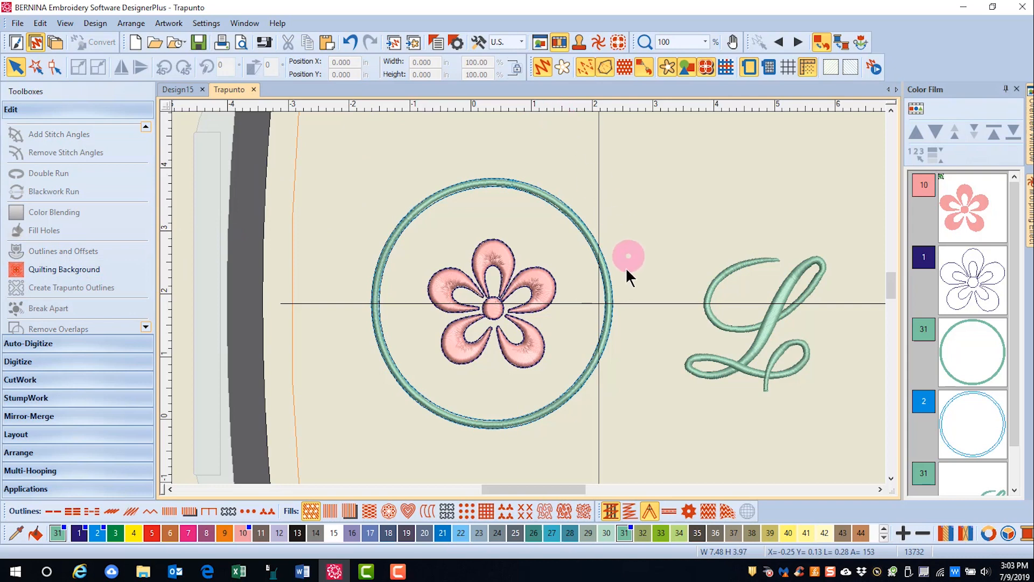
mouse_move(671, 246)
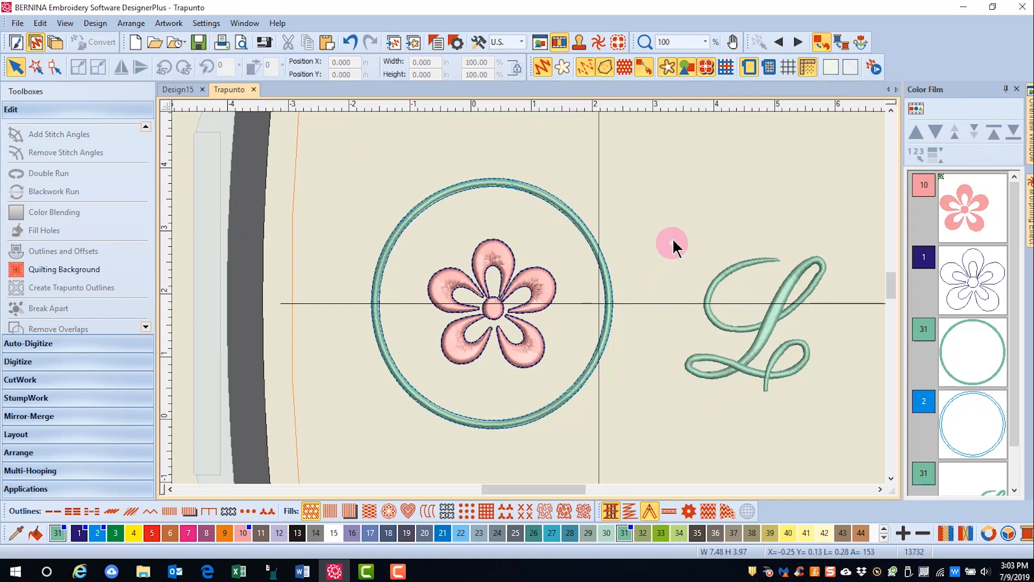
left_click(759, 317)
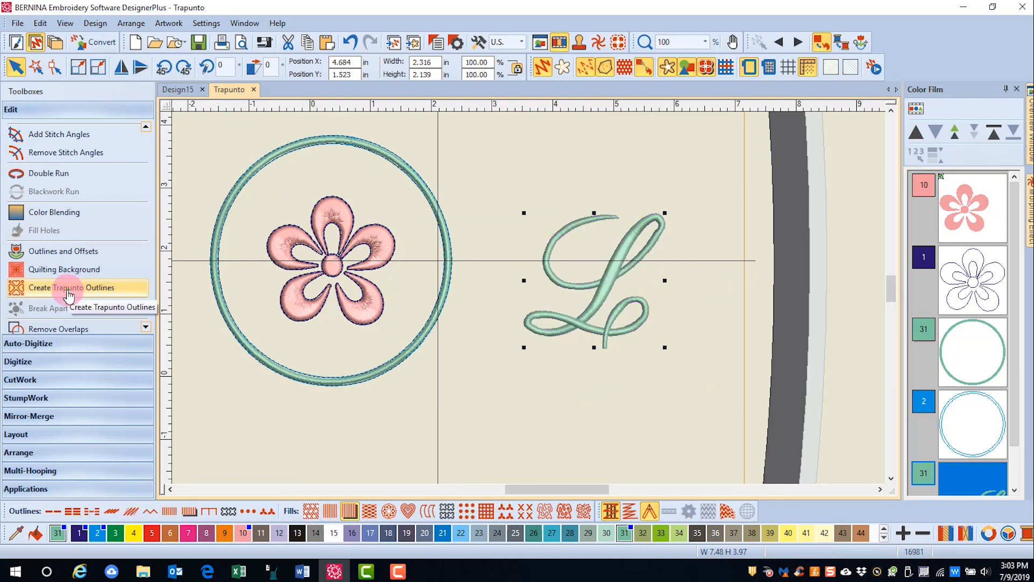
- Create a Single trapunto outline in color 3 around the L
left_click(71, 286)
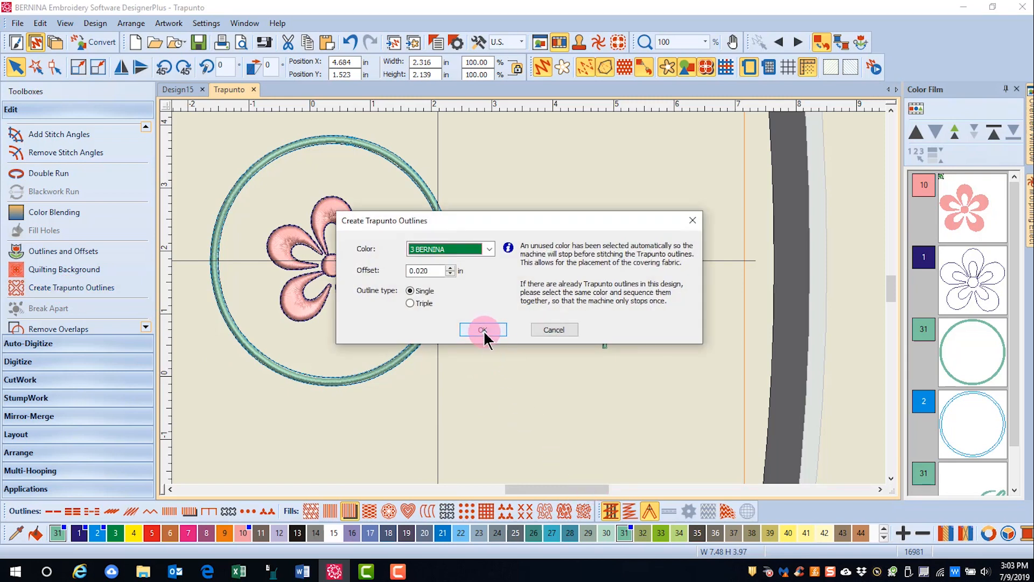
left_click(483, 330)
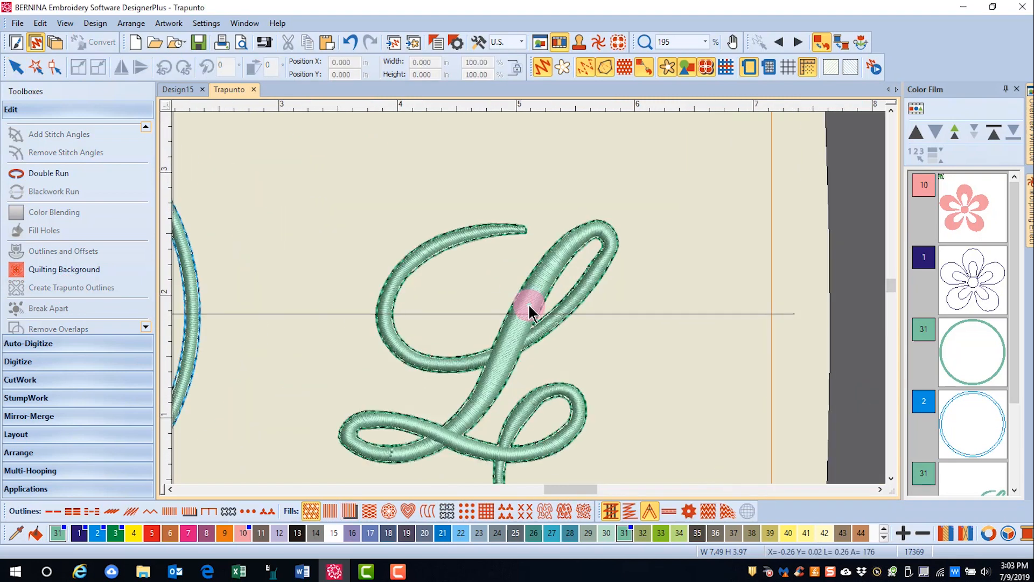
mouse_move(676, 354)
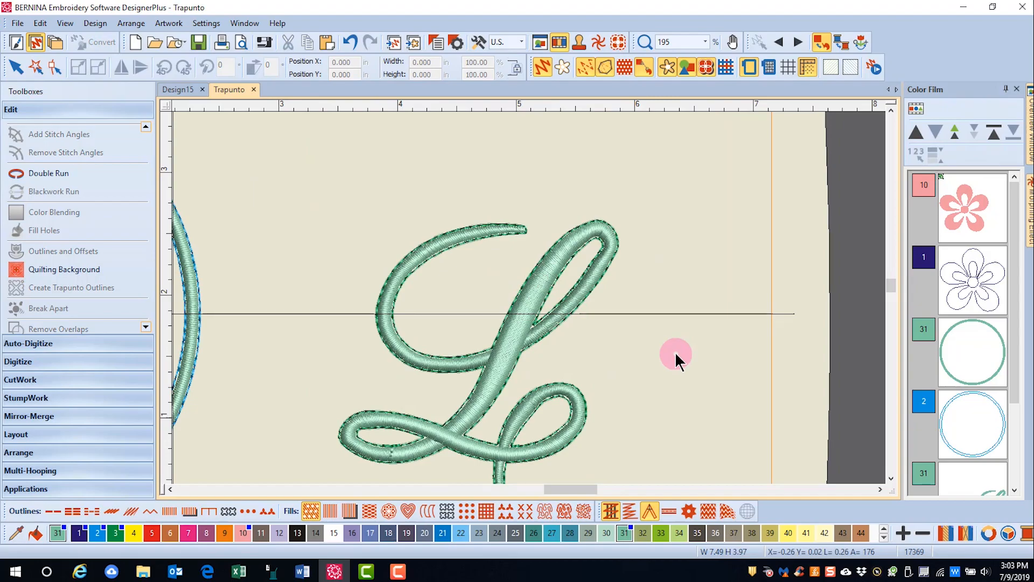